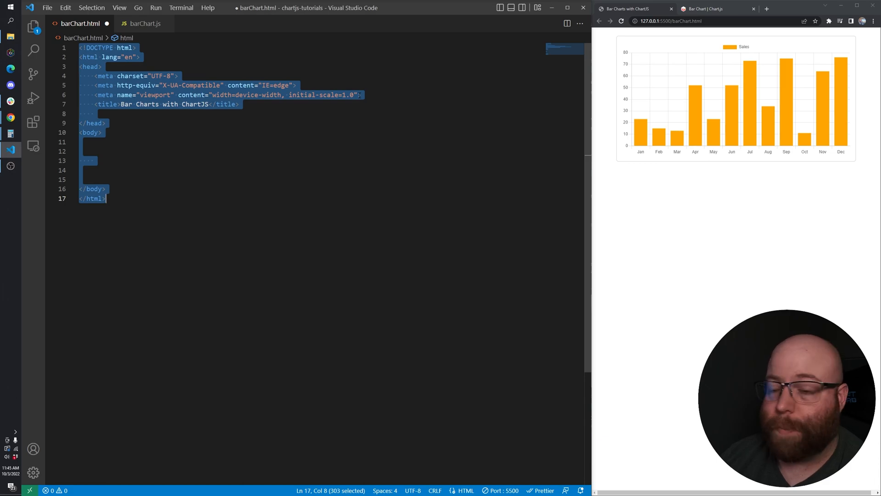
Add Bootstrap, Chart.js and barChart.js to barChart.html, with a col-10 card holding canvas myChart.
left_click(237, 105)
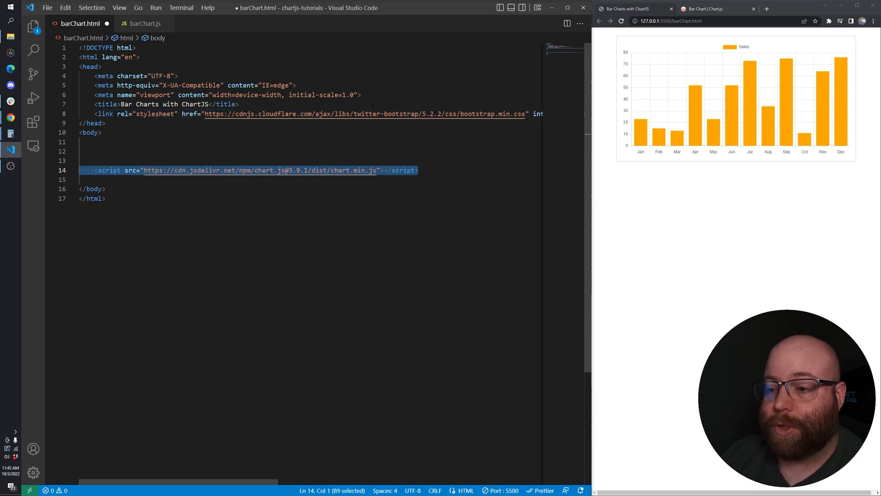
type("<script src=\"barChart.js\"></script>")
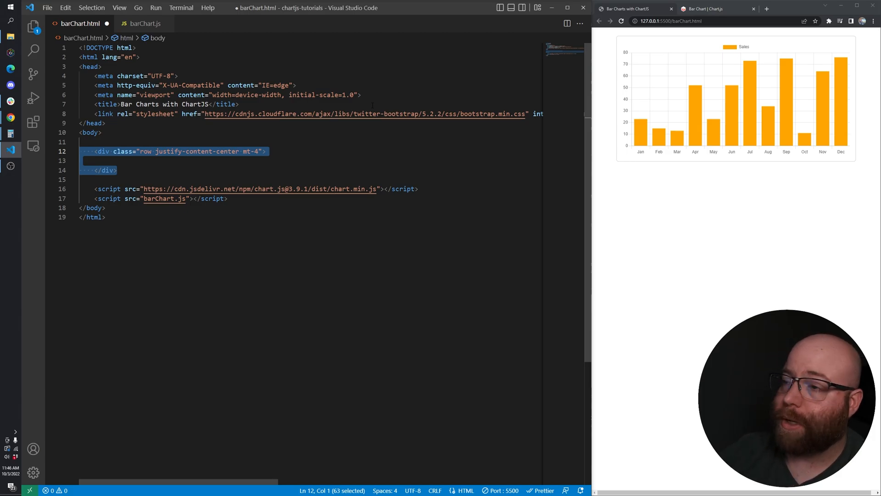
type("<div class=\"col-10\">")
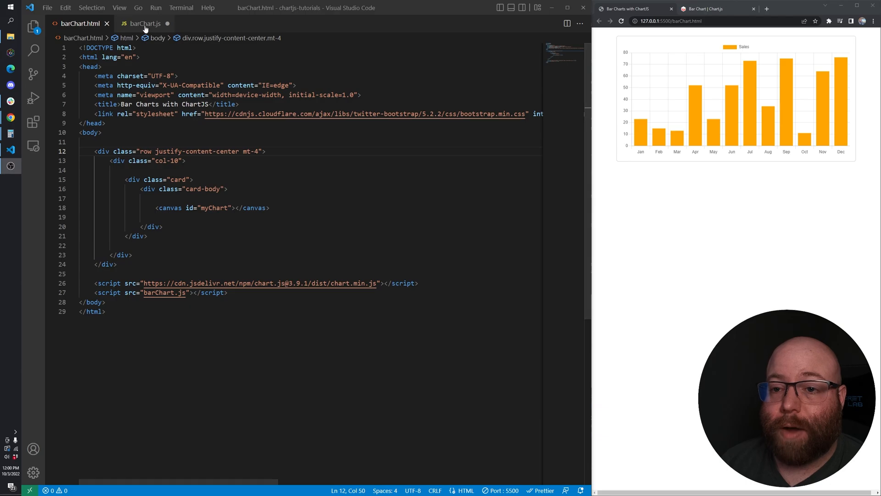
Add months labels and datas_array [23,15,13,52,...,76] constants to barChart.js.
left_click(145, 23)
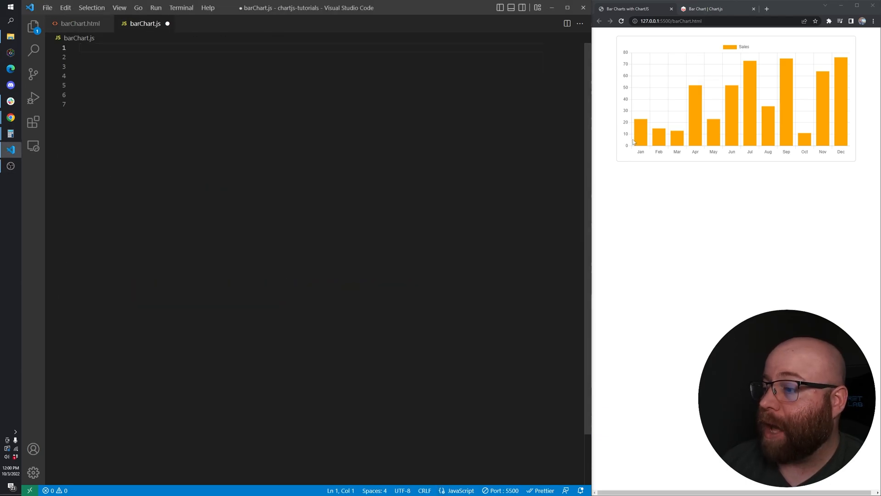
type("/* datas */")
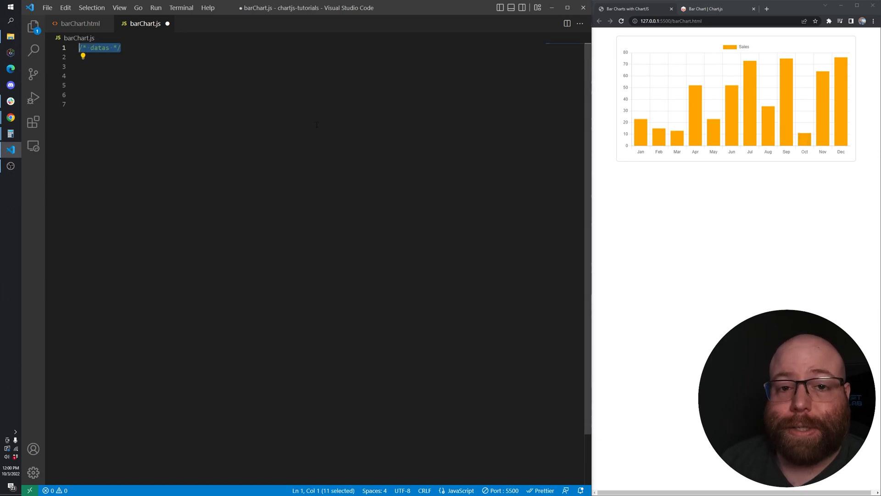
type("const months = [\"Jan\", \"Feb\", \"Mar\", \"Apr\", \"May\", \"Jun\", \"Jul\", \"Aug\", \"Sep\", \"Oct\", \"Nov\", \"Dec\"];")
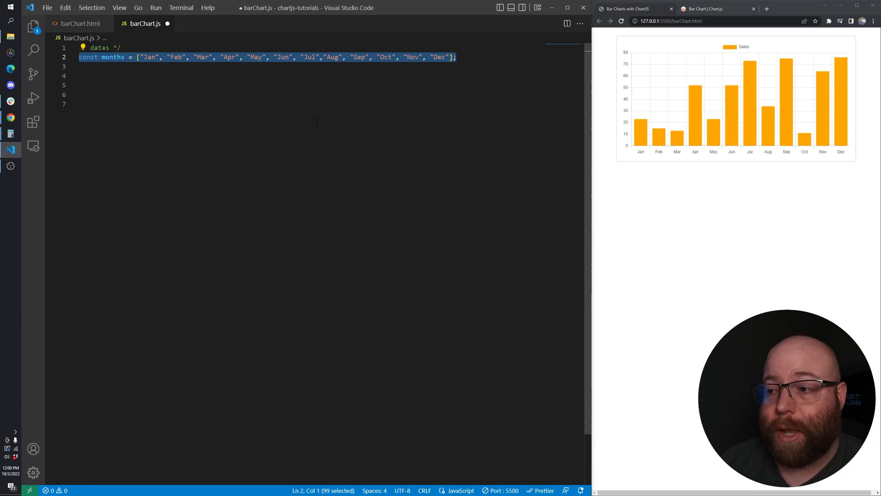
type("const datas_array = [23,15,13,52,23,52,73,34,75,11,64,76];")
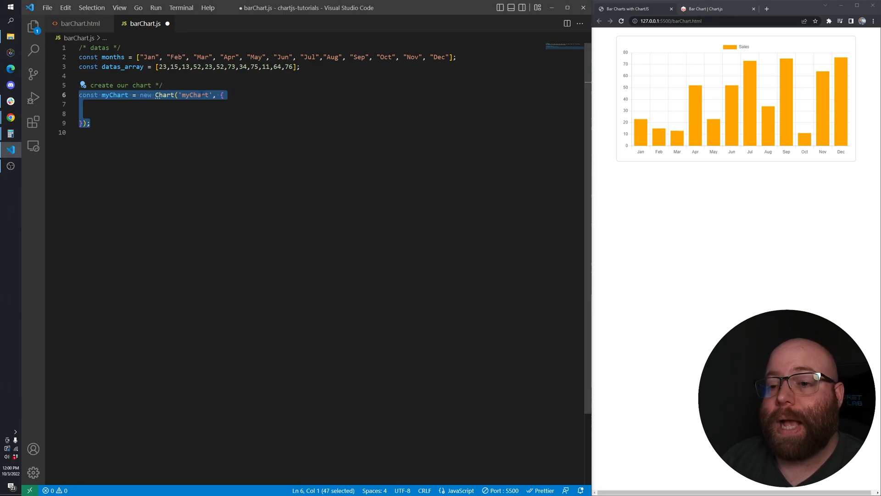
Create the myChart bar chart using months labels and an orange Sales dataset.
left_click(73, 23)
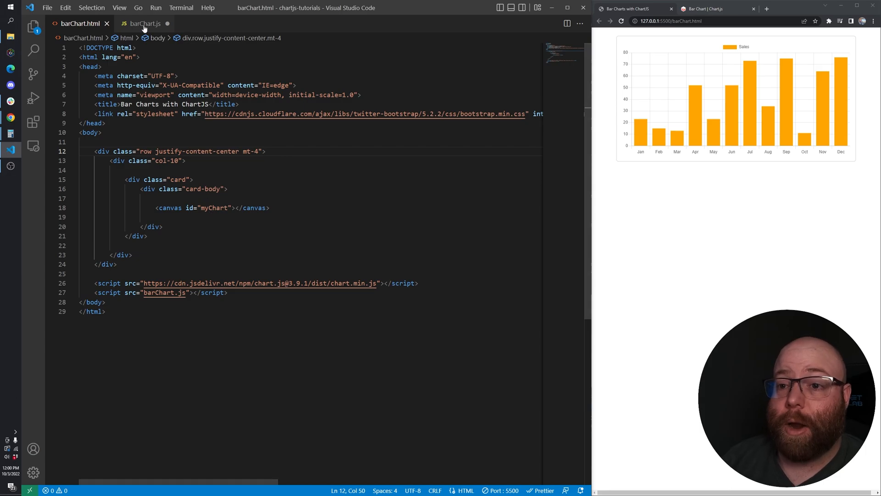
left_click(144, 24)
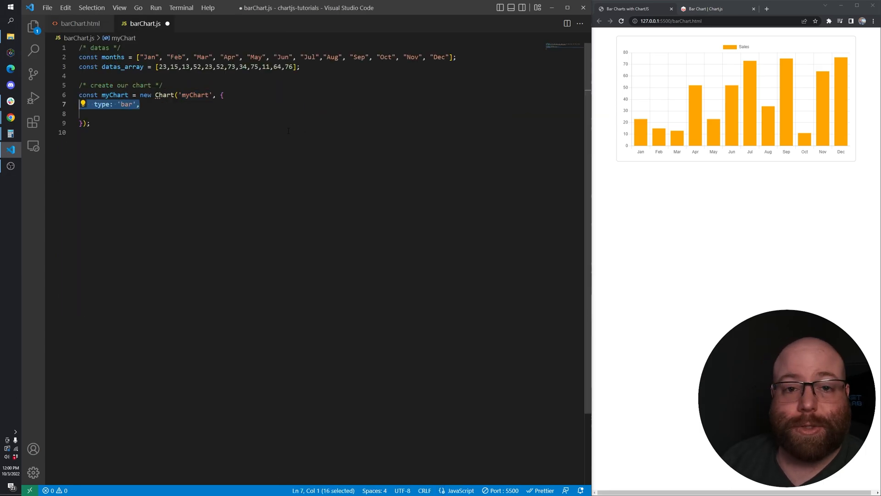
type("data: {")
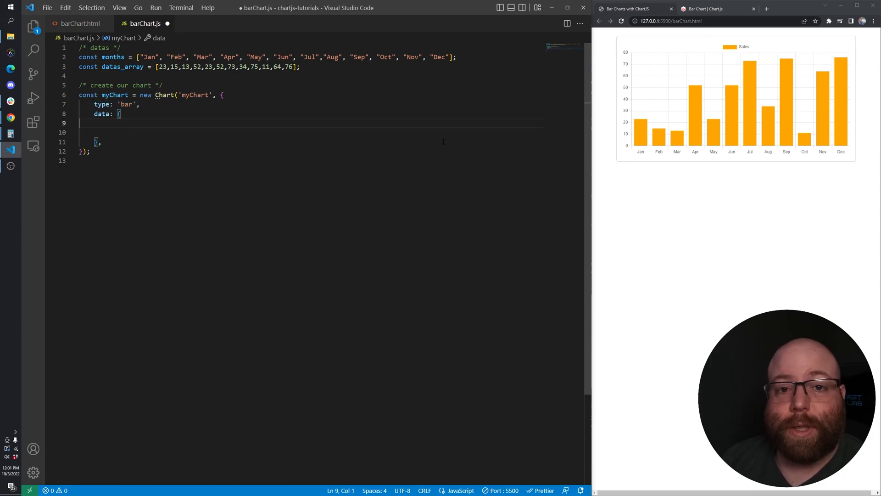
type("labels: months,")
left_click(310, 132)
type("datasets: [{")
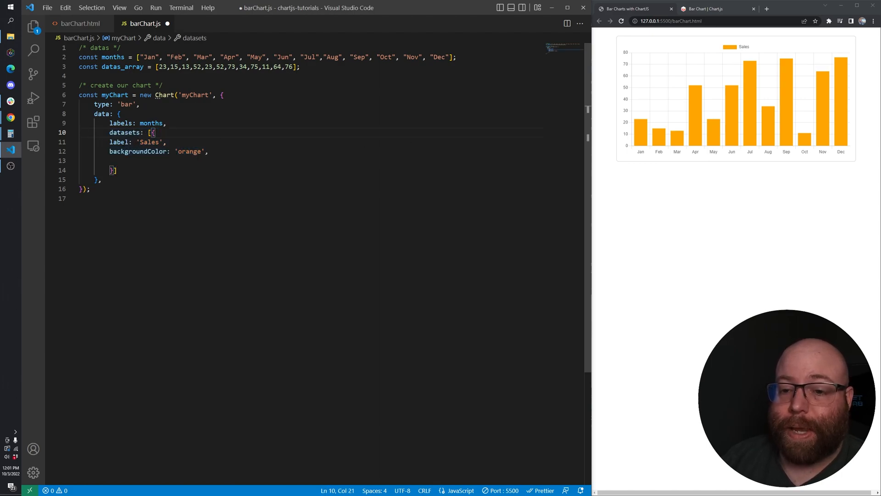
double_click(149, 142)
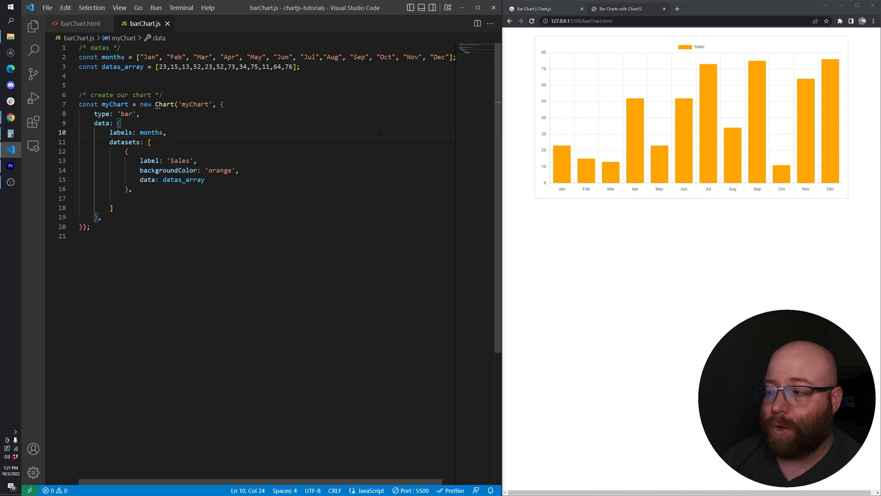
Add datas_array2 and a red Refunds dataset, and recolour Sales from orange to green.
type("const datas_array2 = [12,27,32,57,12,30,82,17,32,27,32,80];")
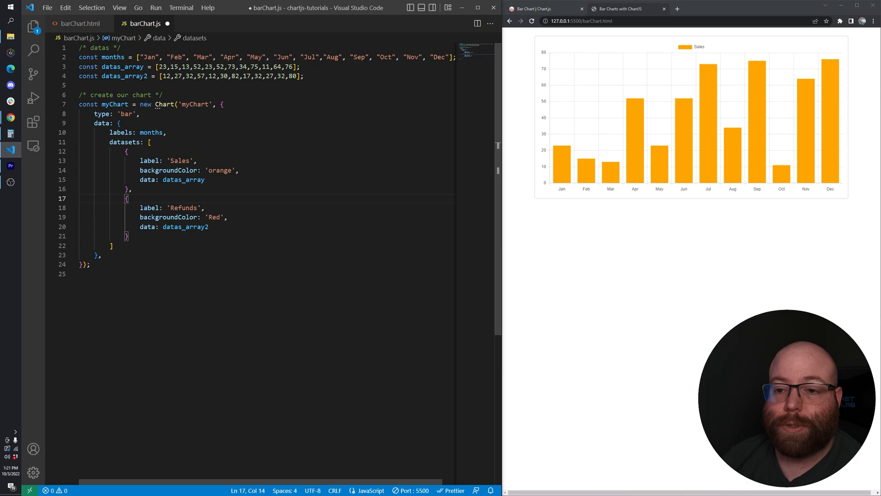
double_click(220, 170)
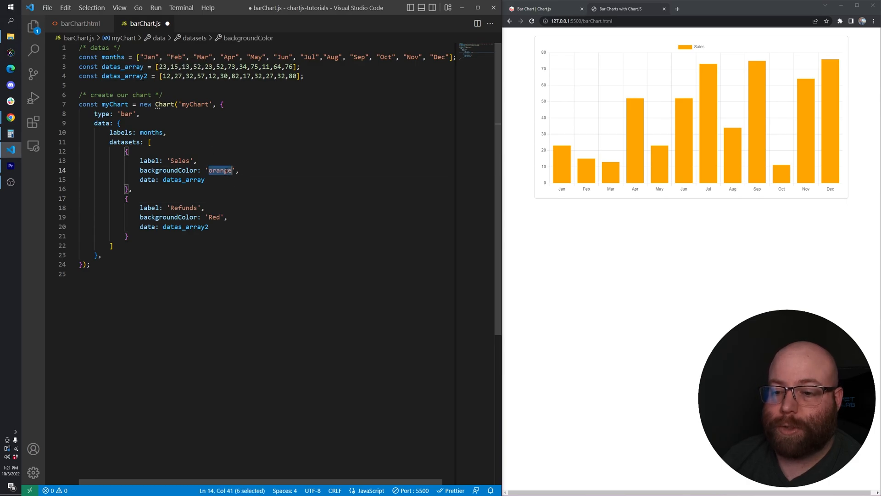
type("green")
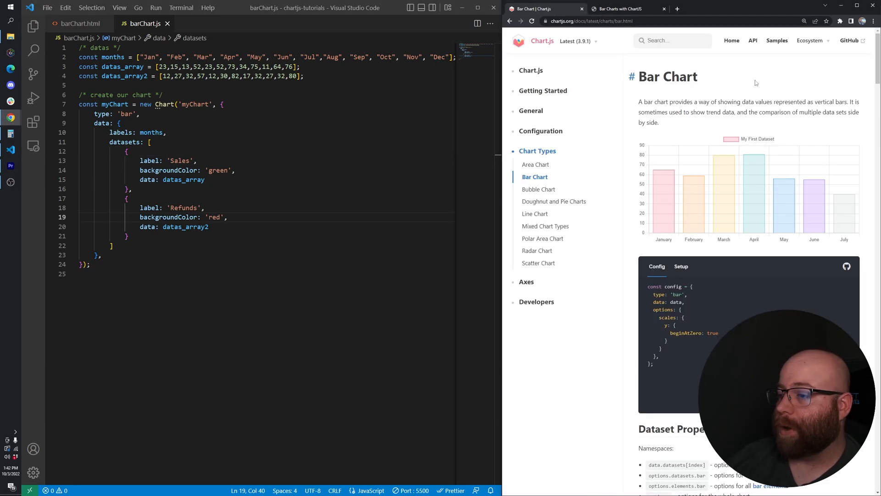
mouse_move(760, 80)
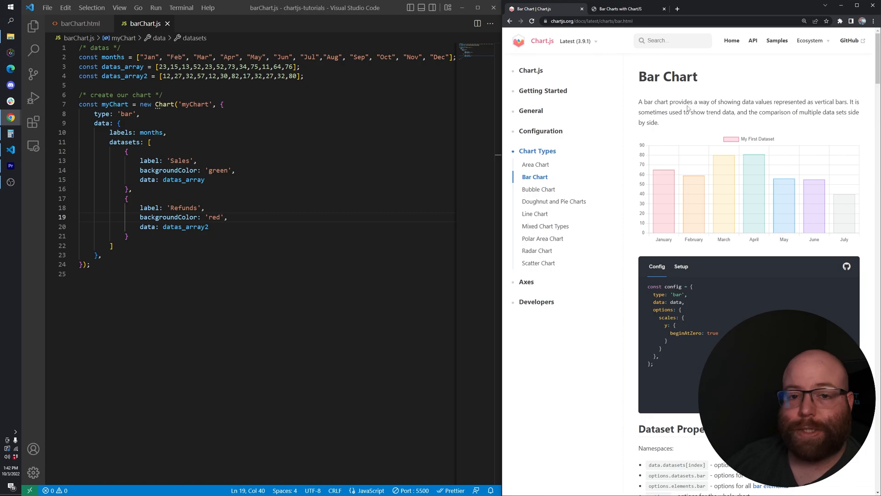
Change Sales and Refunds colours to rgba(0,255,0,0.5) and rgba(255,0,0,0.5), then view the chart.
left_click(148, 142)
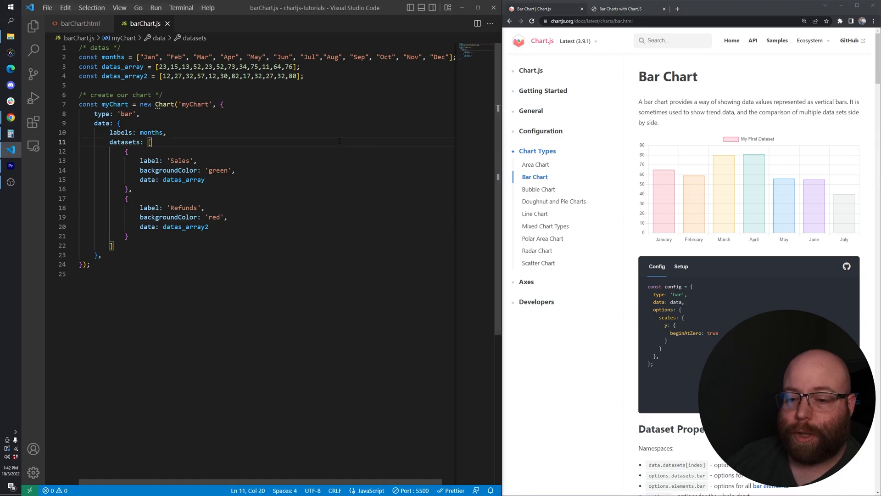
type("rgba(255,0,0,0.5)")
left_click(267, 171)
type("rgba(0,255,0,0.5)")
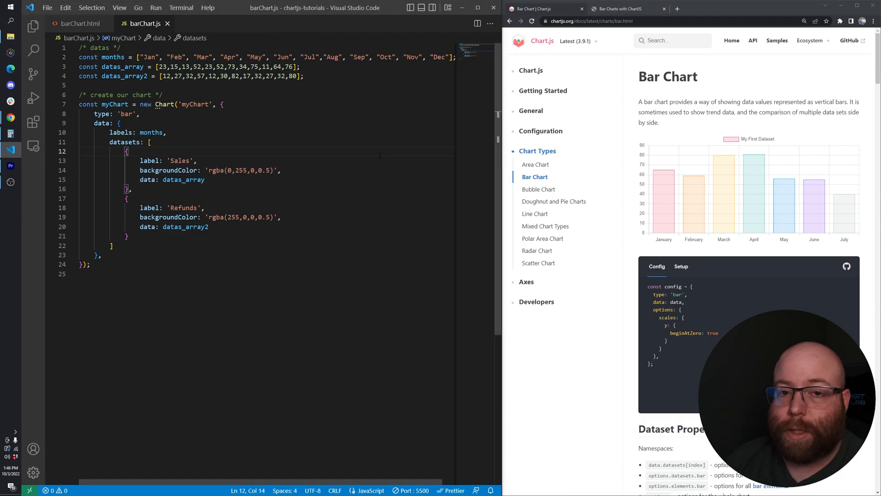
left_click(627, 8)
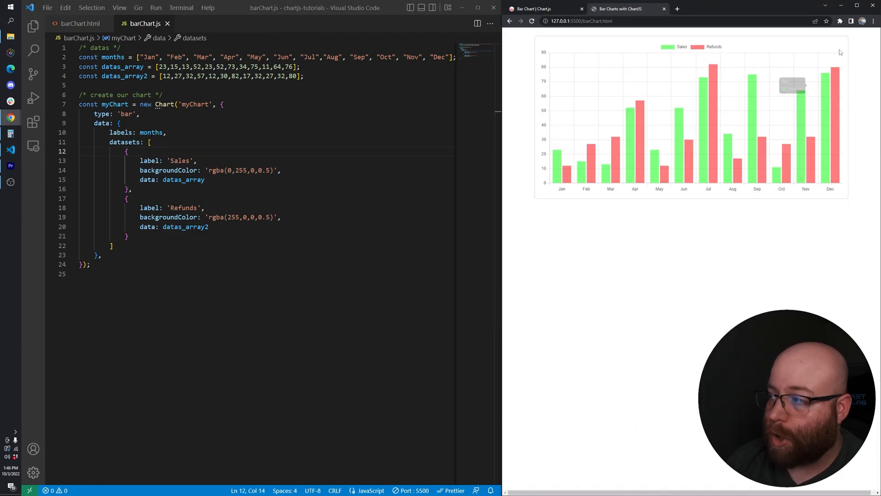
Insert an empty 'options: { }' block after the data section in barChart.js.
double_click(185, 227)
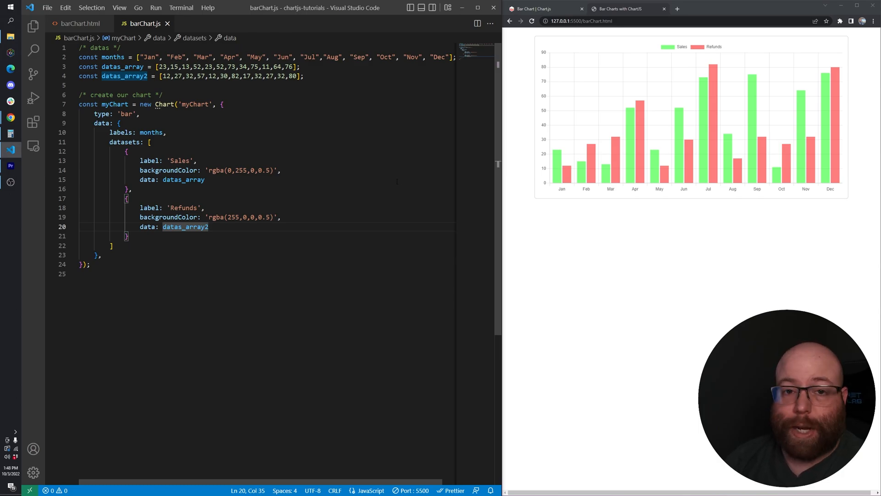
mouse_move(577, 169)
type("options: {")
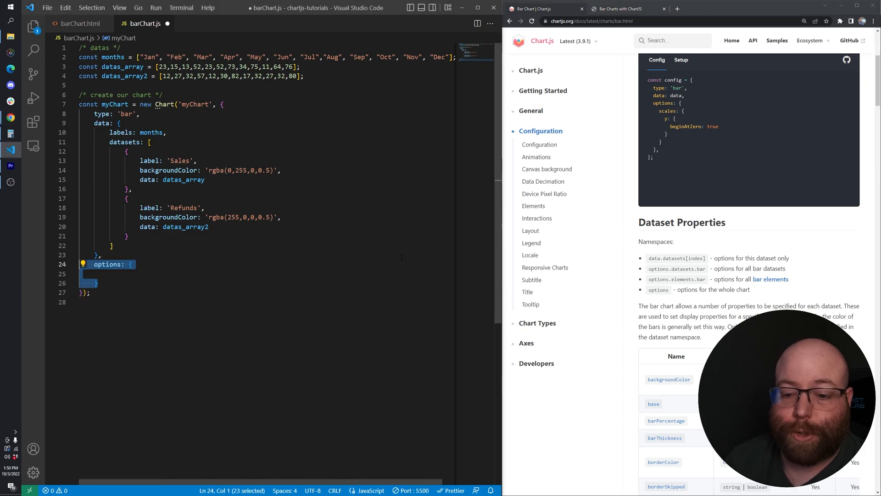
Add datasets bar borderRadius to options, saving at 5, then change it to 10.
type("datasets: {")
type("borderRadius: 5")
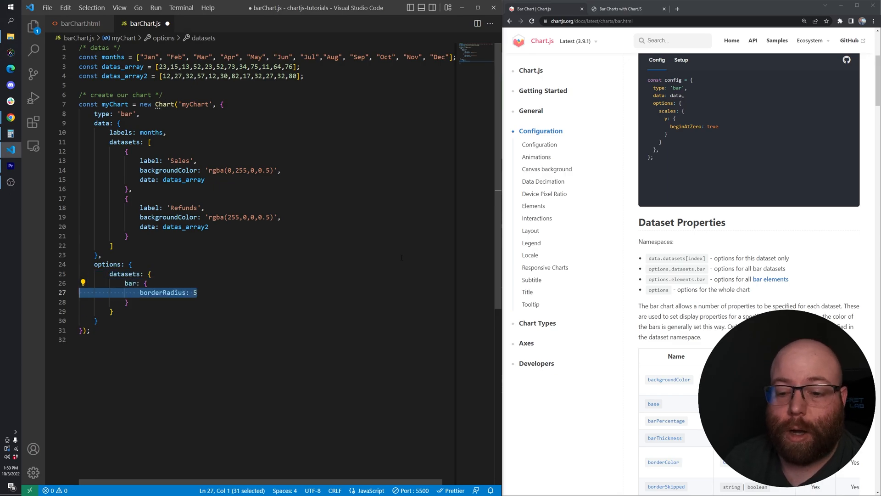
key("ctrl+s")
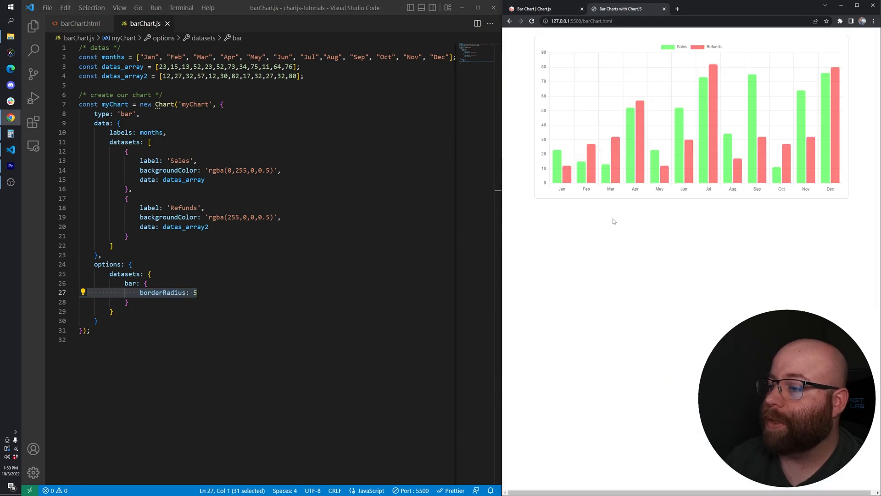
mouse_move(591, 156)
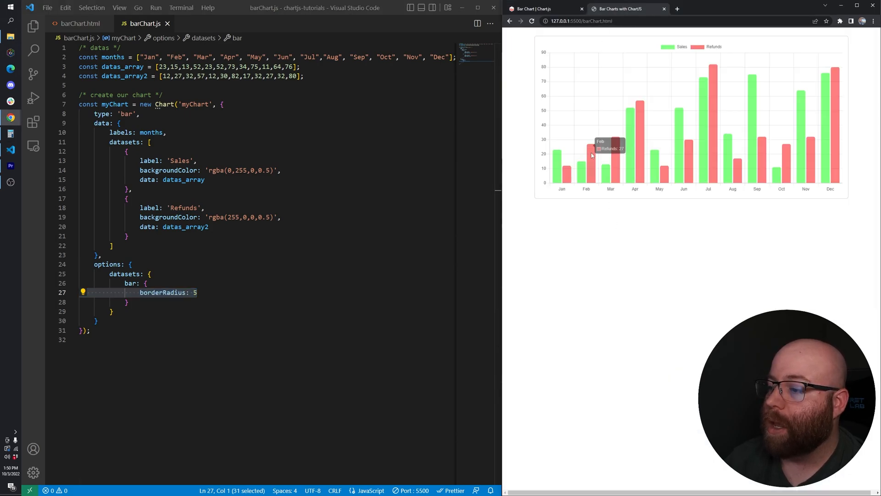
key("Backspace")
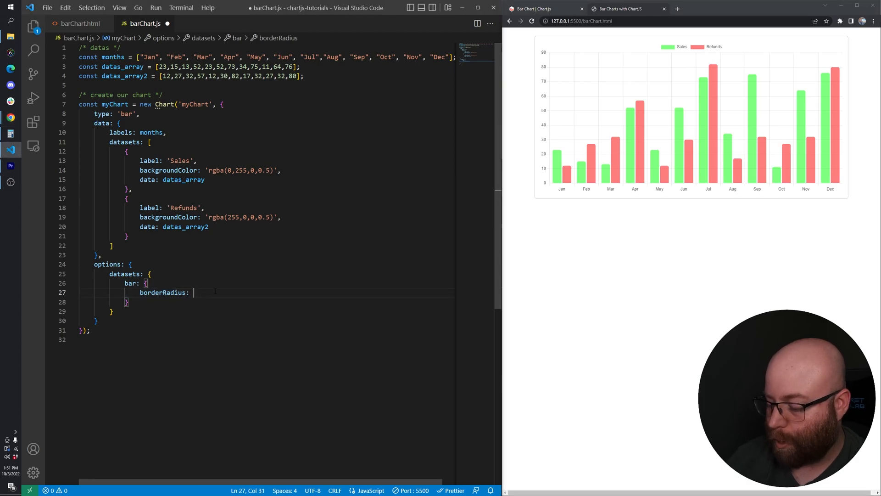
type("10")
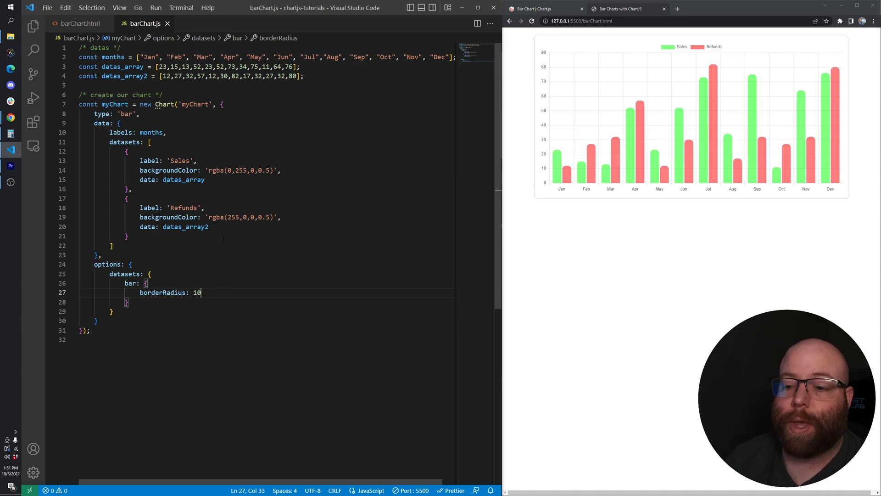
key("Enter")
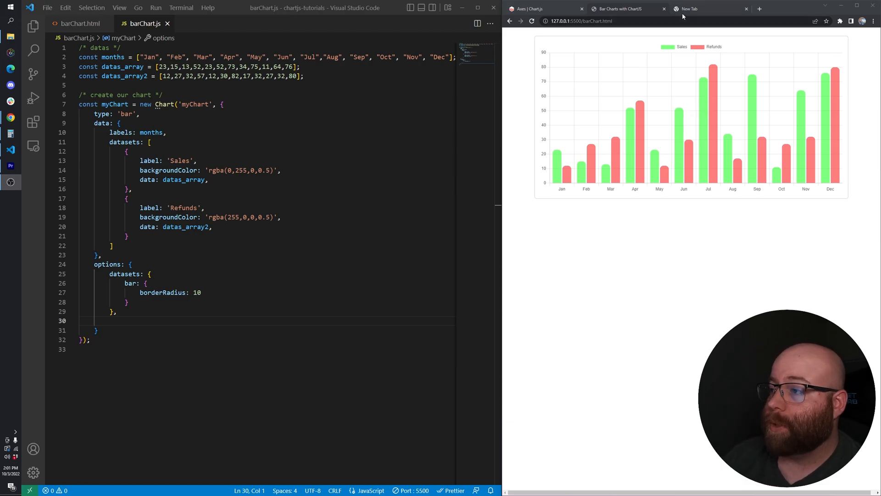
Add a scales section setting grid display: false for both the x and y axes.
left_click(538, 9)
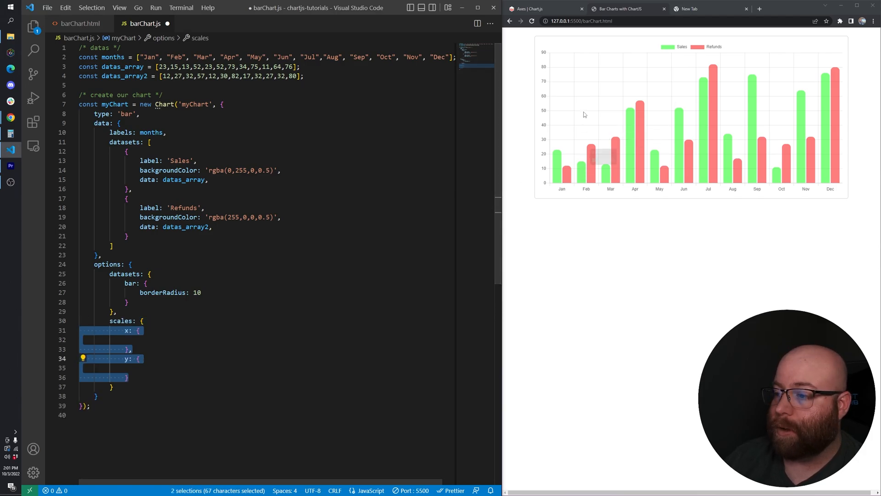
type("grid:{")
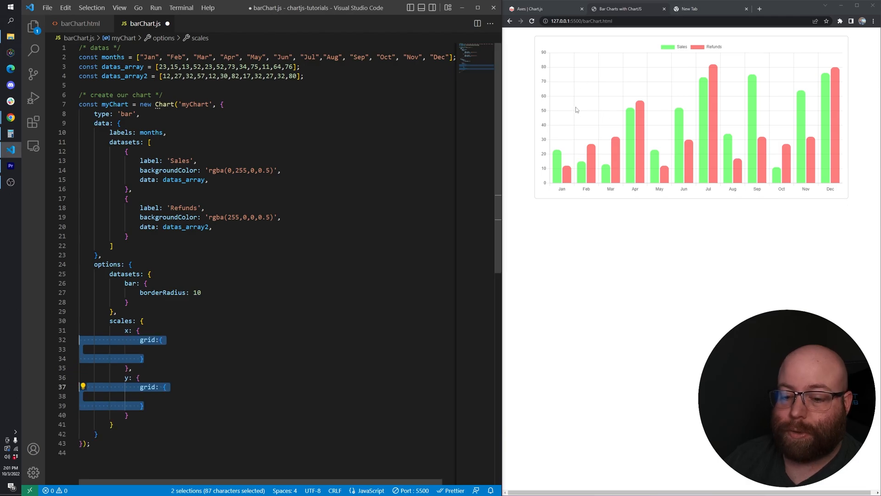
type("display: false,")
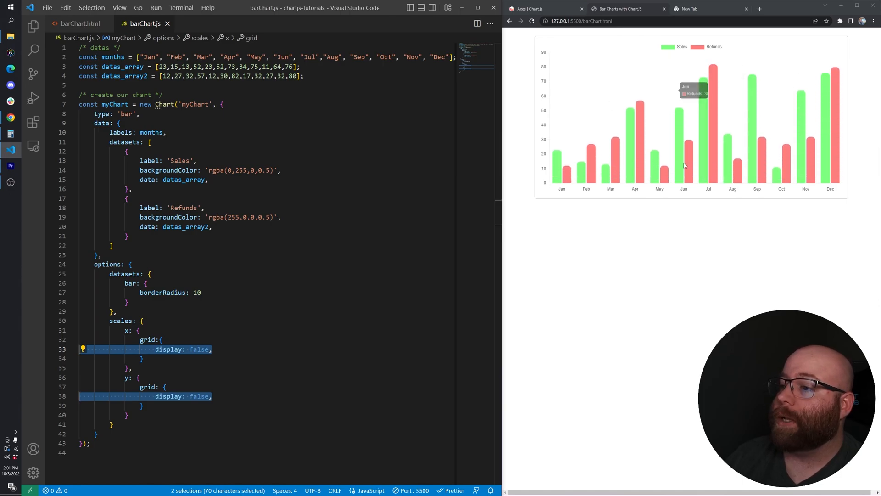
mouse_move(662, 148)
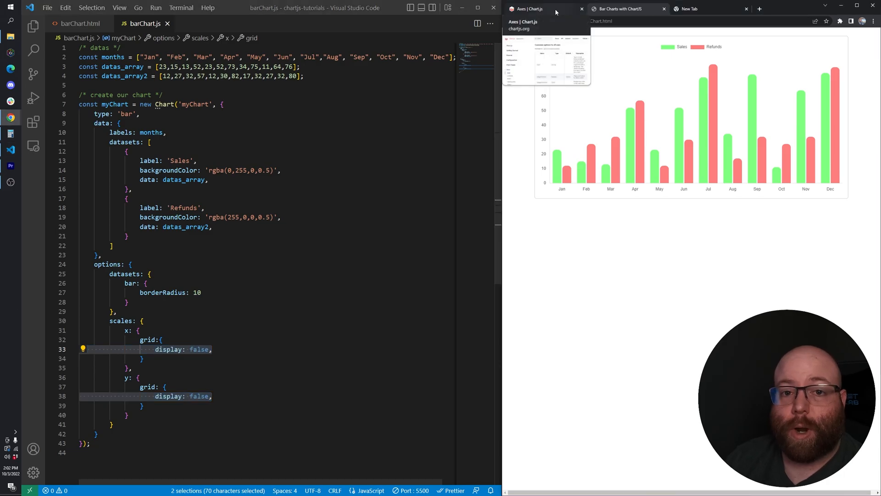
Open the Chart.js Bar Chart docs and scroll through the Dataset Properties table.
left_click(537, 9)
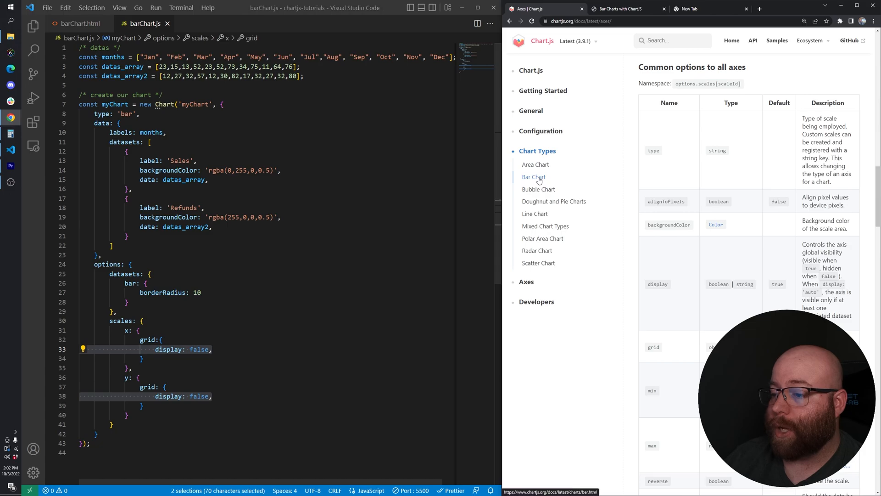
left_click(534, 177)
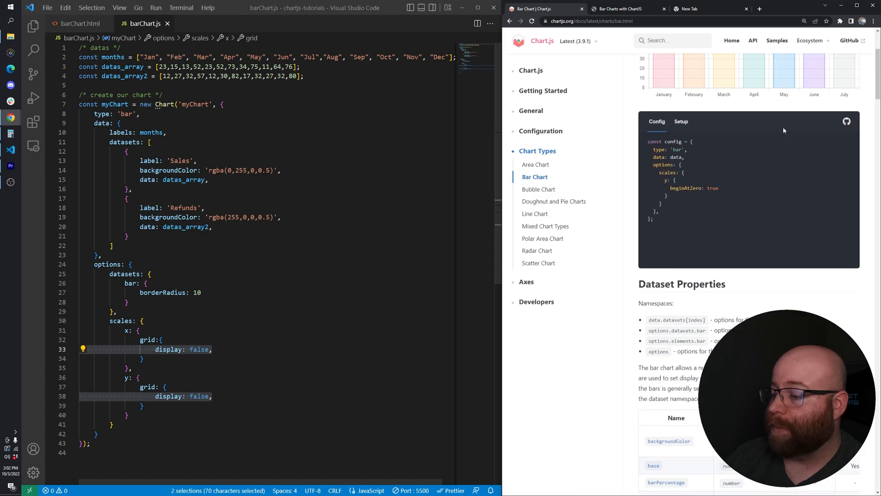
scroll("down", 3)
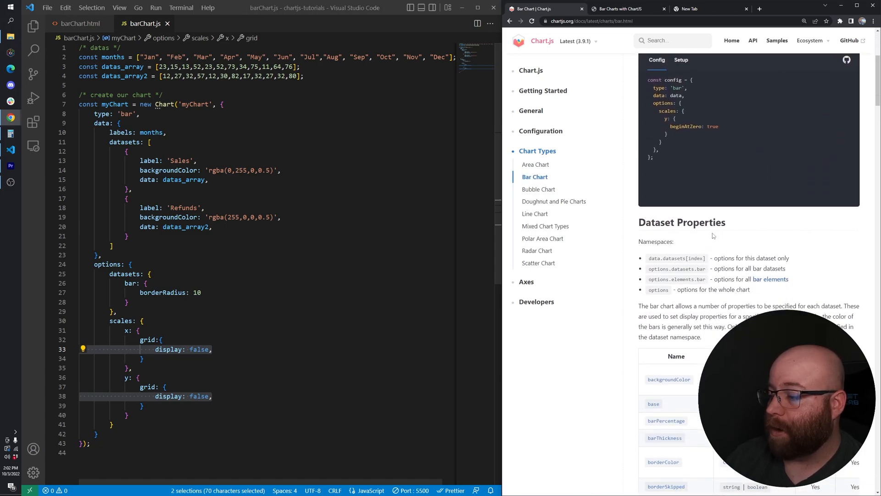
scroll("down", 3)
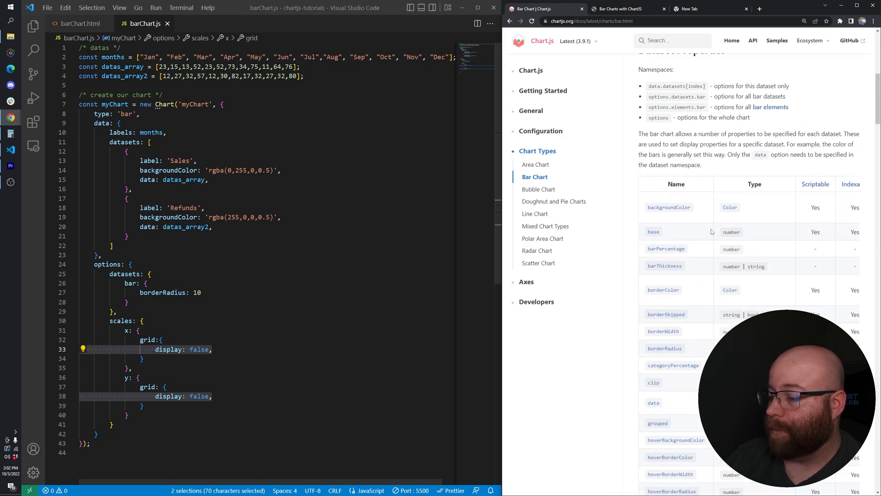
scroll("down", 3)
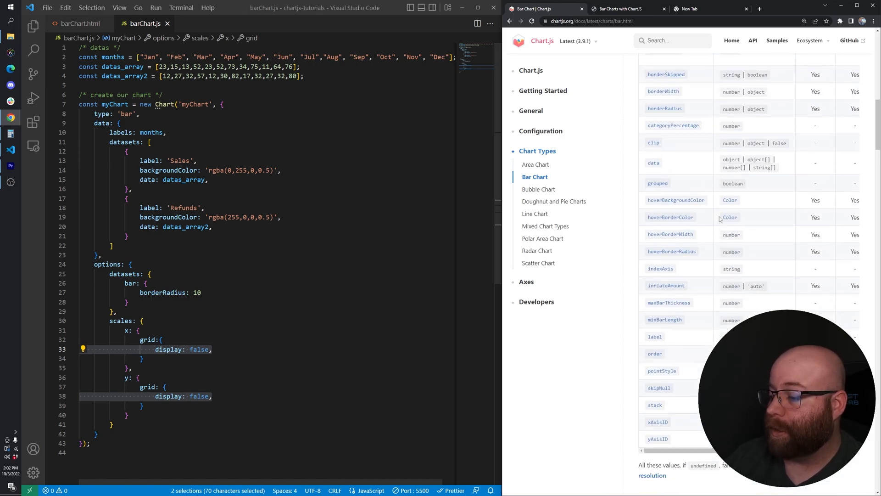
scroll("down", 3)
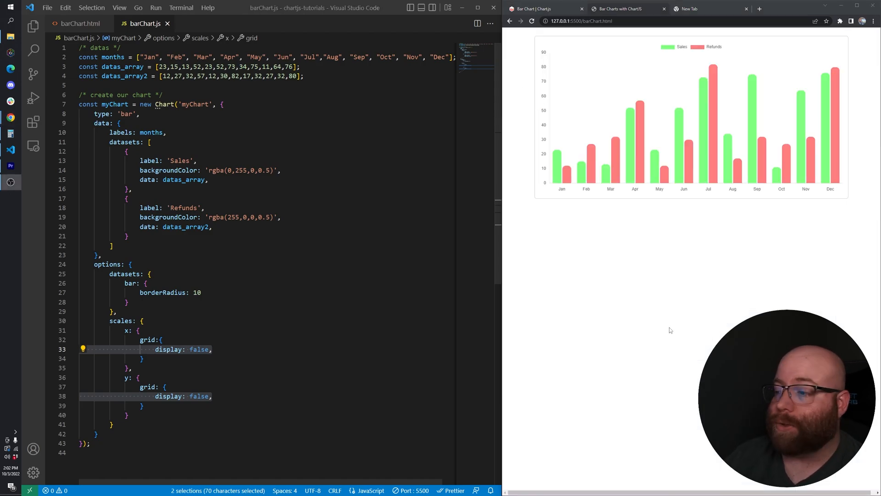
mouse_move(667, 333)
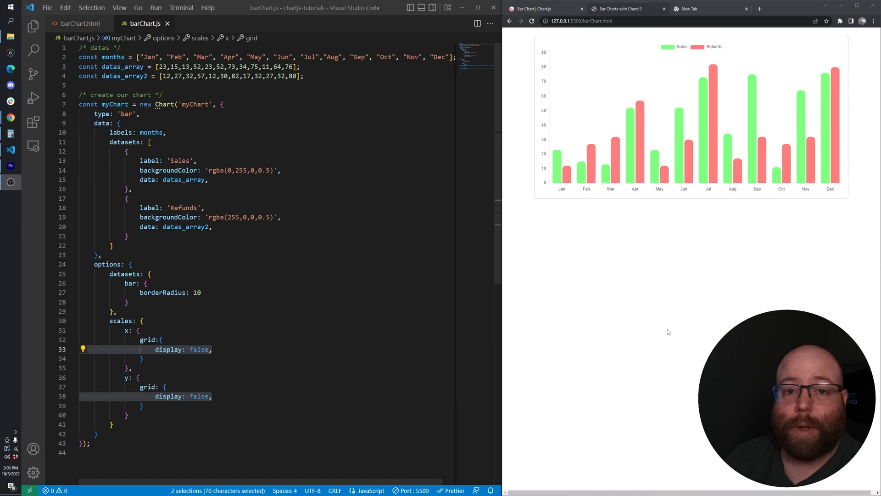
mouse_move(662, 330)
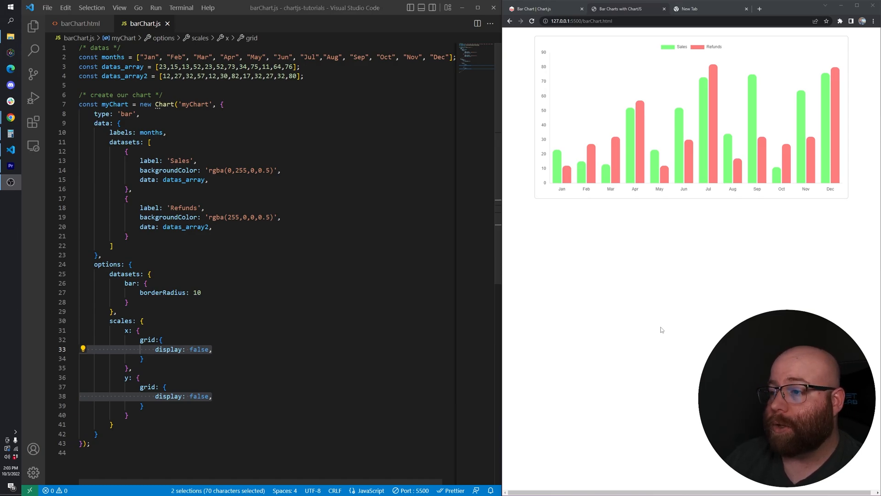